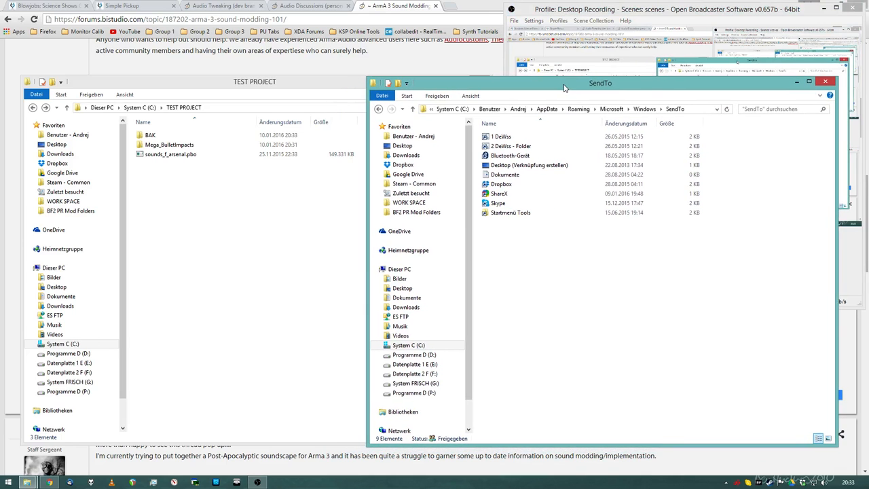
Step: Convert the three body_*.wav files in Mega_BulletImpacts\body with Send To > 1 DeWss
click(168, 144)
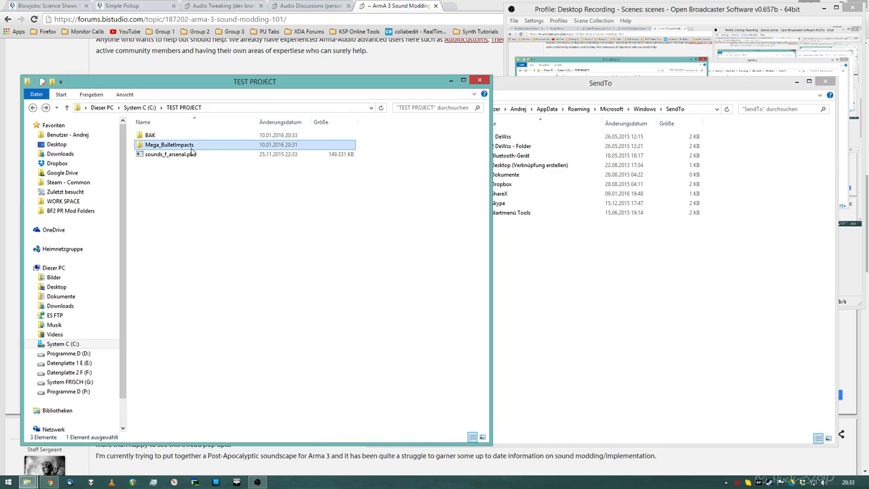
right_click(169, 145)
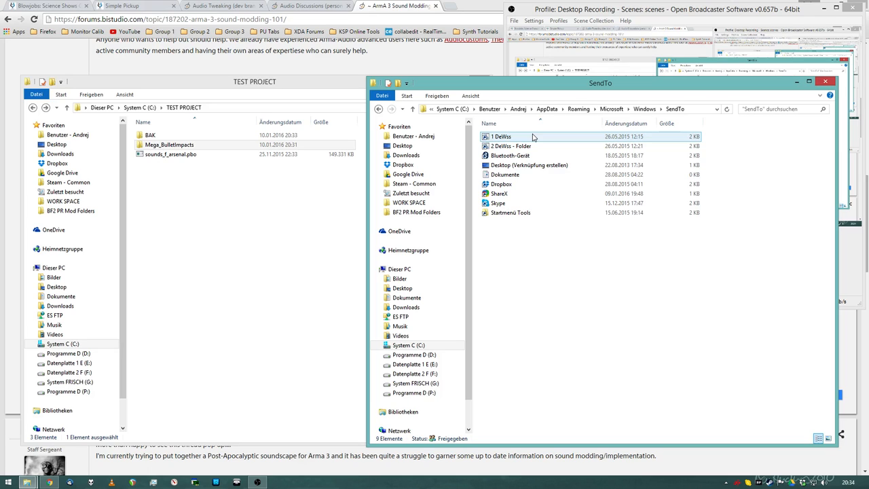
mouse_move(523, 146)
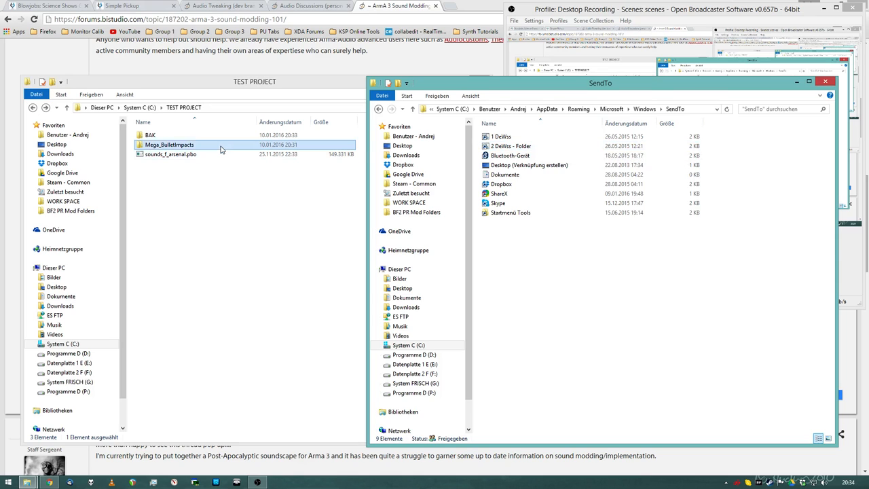
double_click(169, 144)
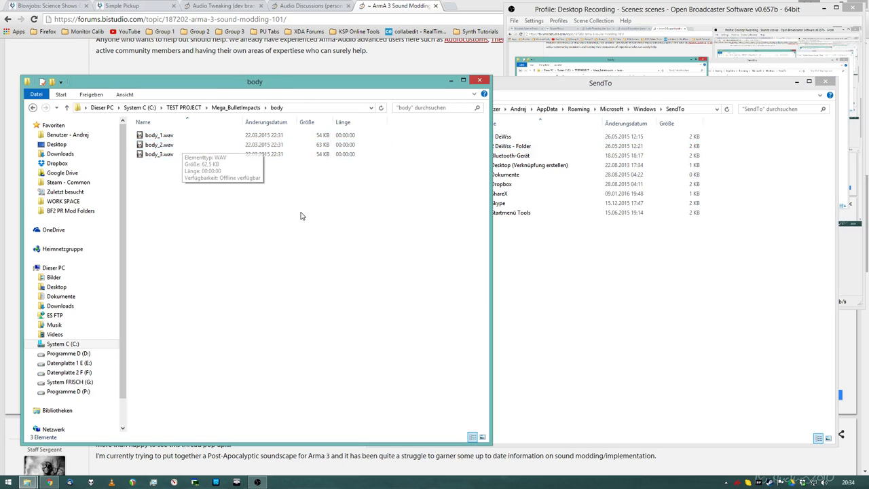
mouse_move(302, 216)
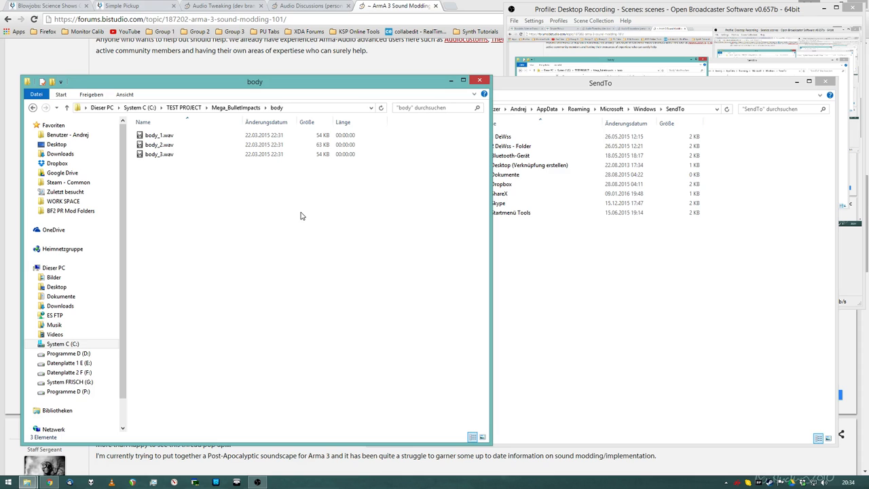
mouse_move(220, 197)
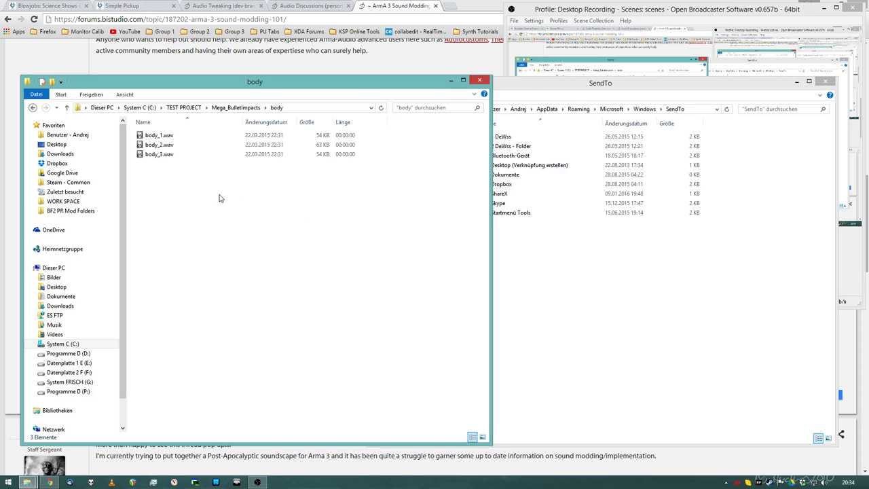
key(ctrl+a)
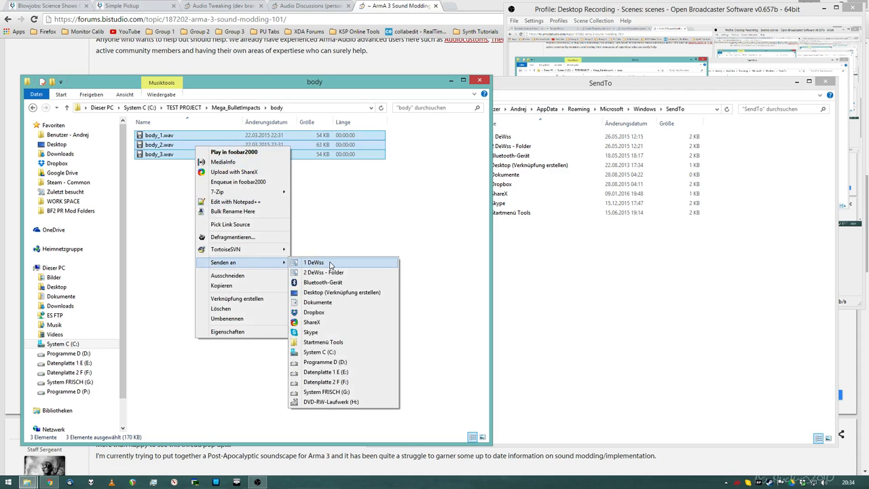
click(313, 262)
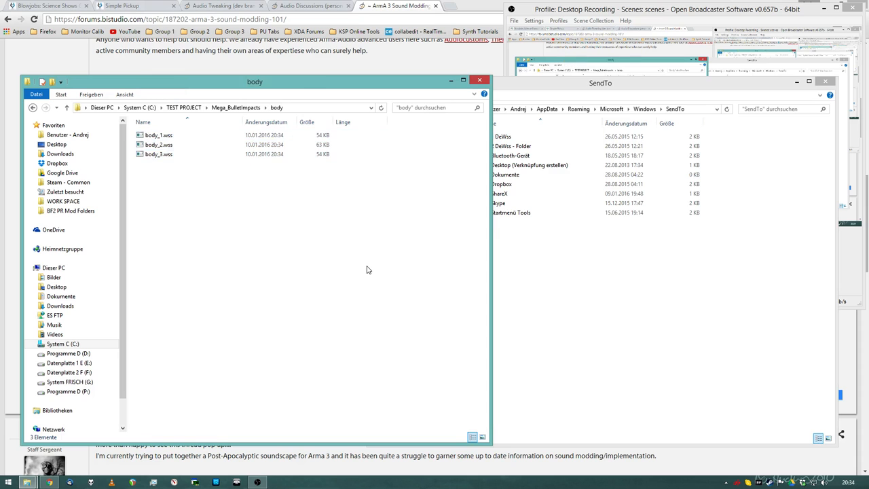
key(ctrl+a)
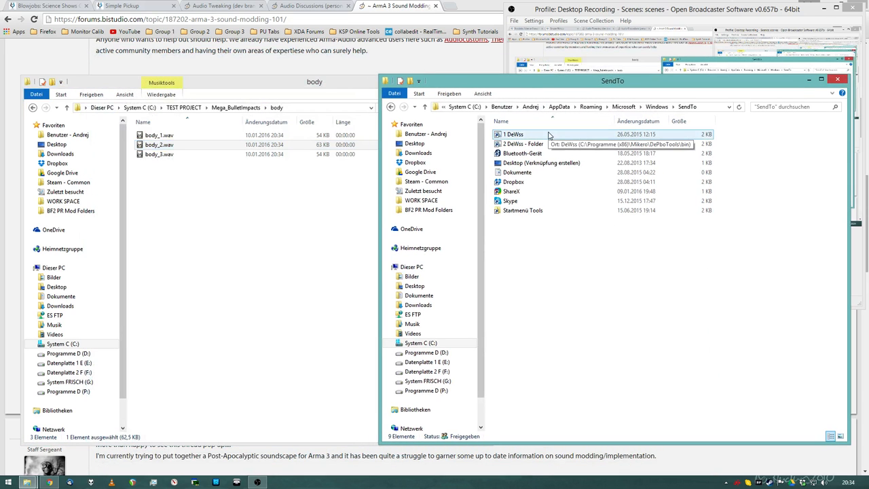
mouse_move(521, 143)
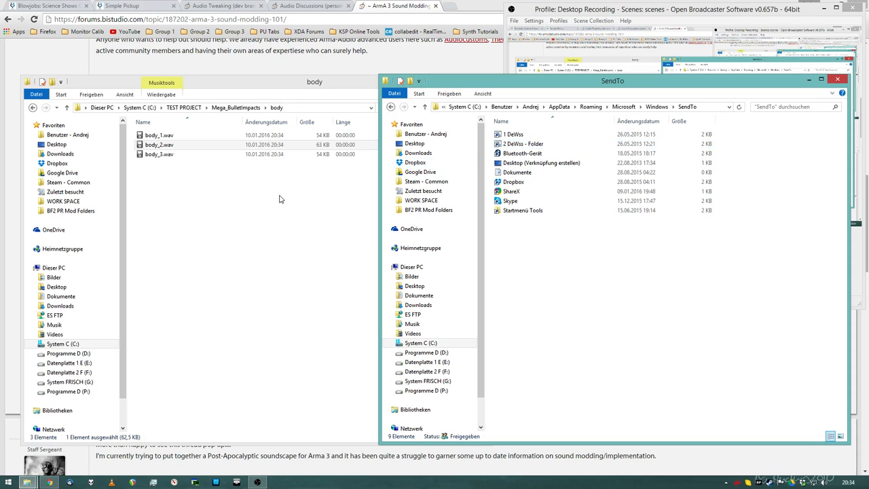
mouse_move(288, 229)
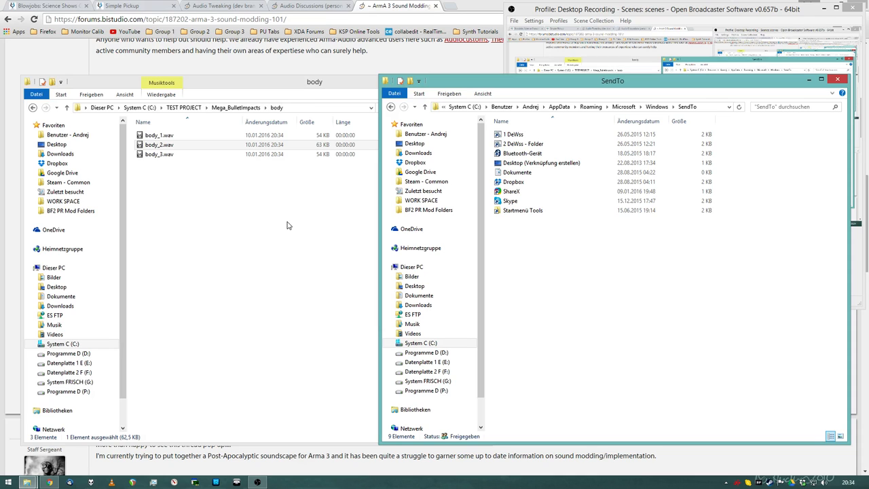
mouse_move(701, 102)
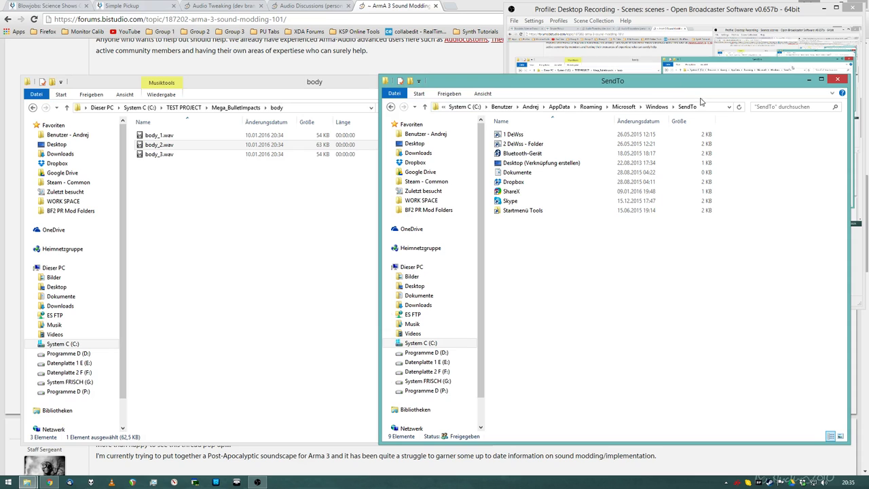
Step: Type 'she' and select the 2 DeWss - Folder shortcut in SendTo to inspect it
text(she)
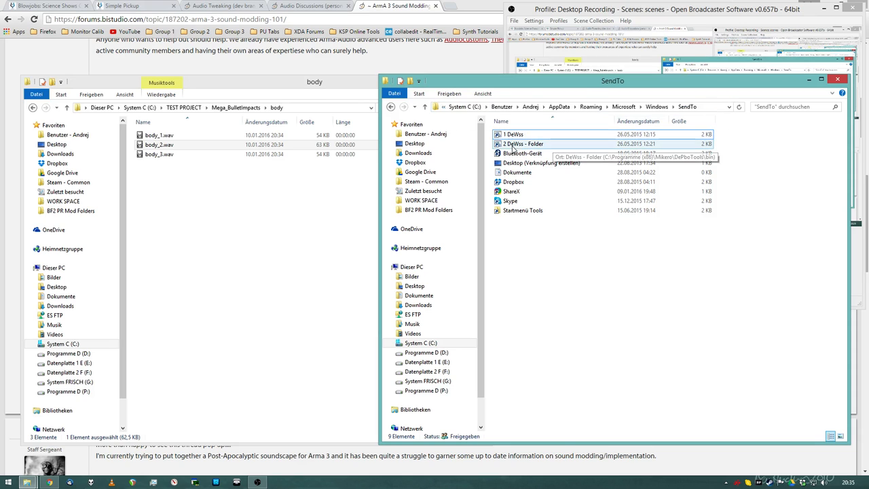
click(513, 133)
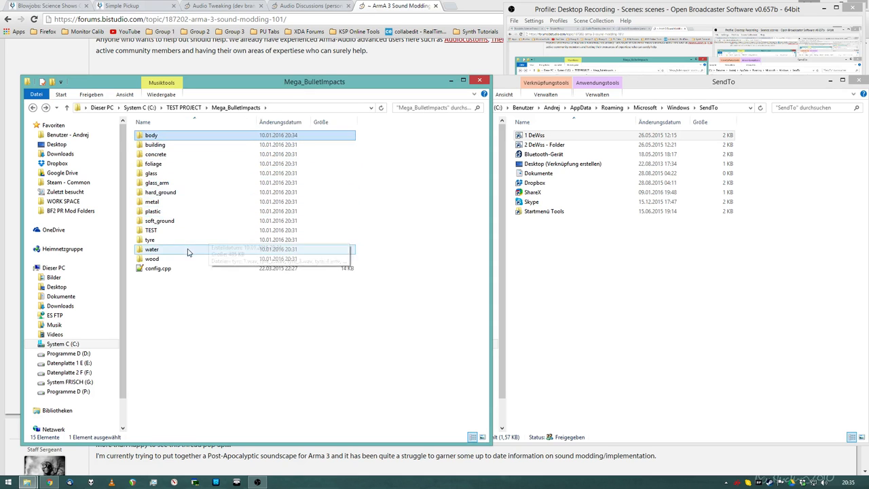
Step: Search Mega_BulletImpacts for *.wav files and select all 107 results for DeWss conversion
click(428, 108)
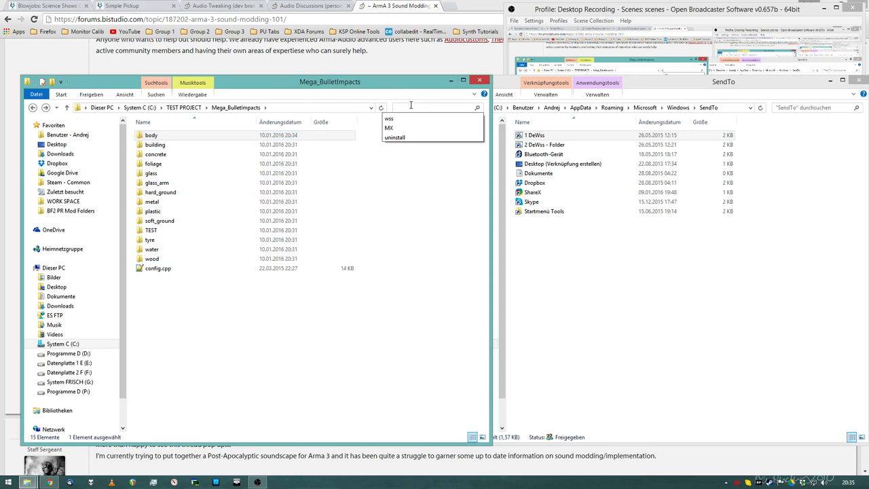
text(*.wav)
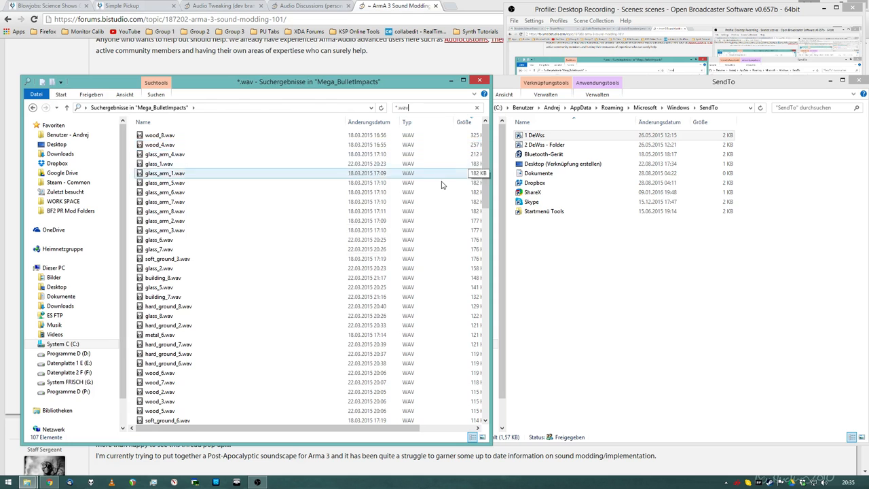
key(ctrl+a)
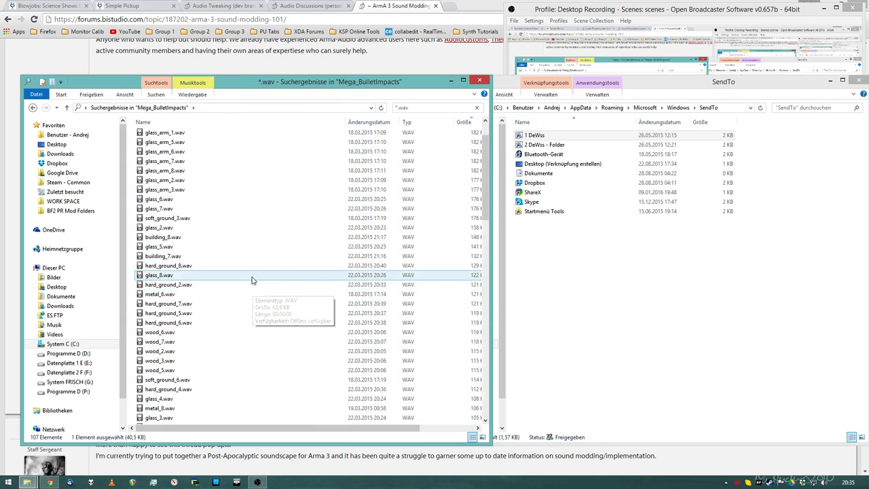
scroll(down, 3)
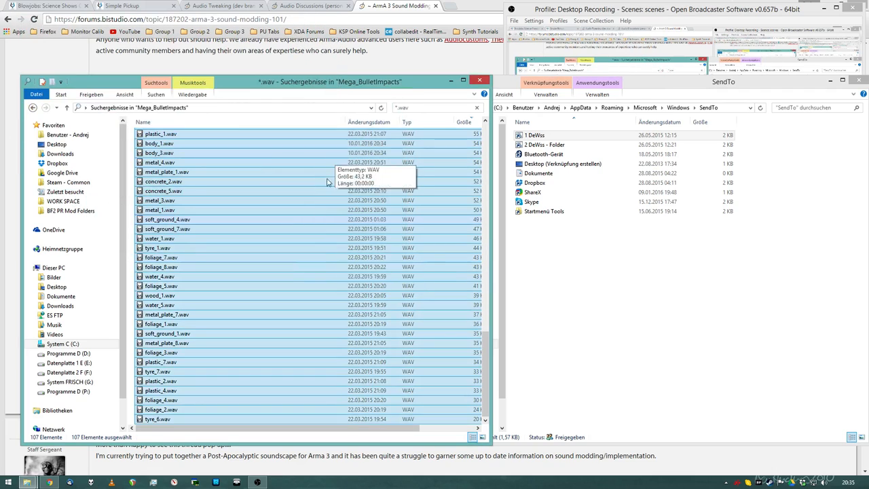
click(463, 122)
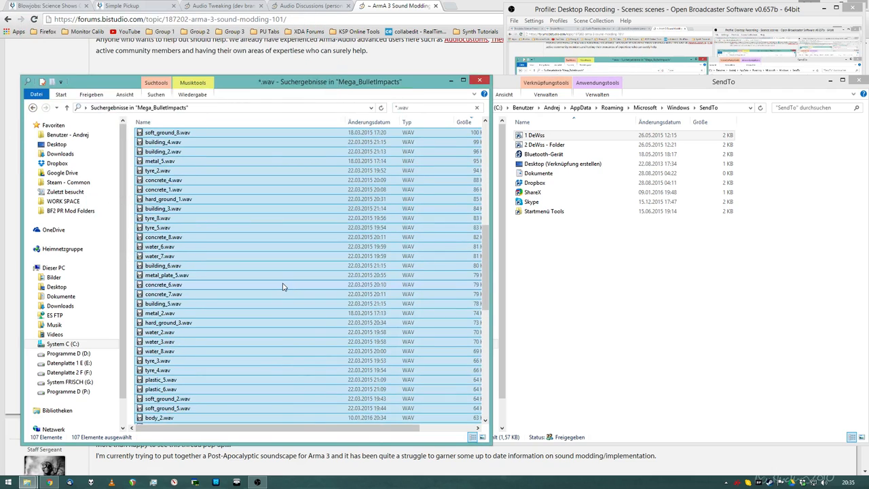
right_click(283, 287)
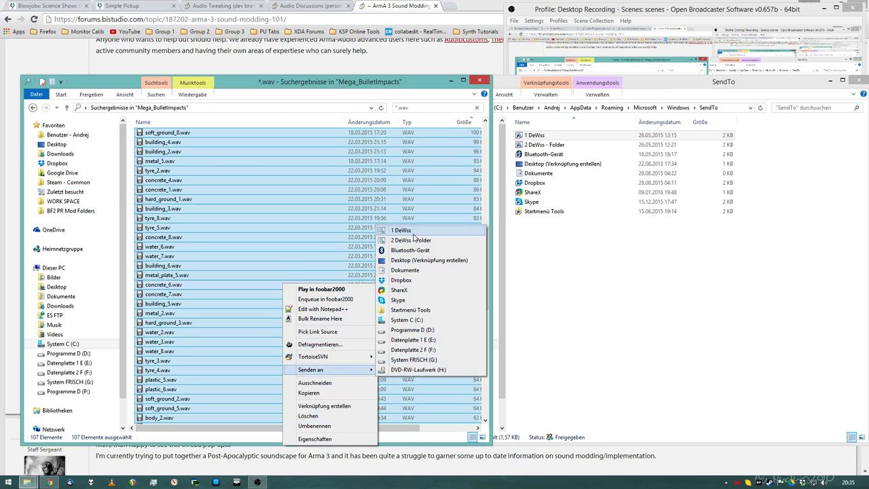
mouse_move(417, 236)
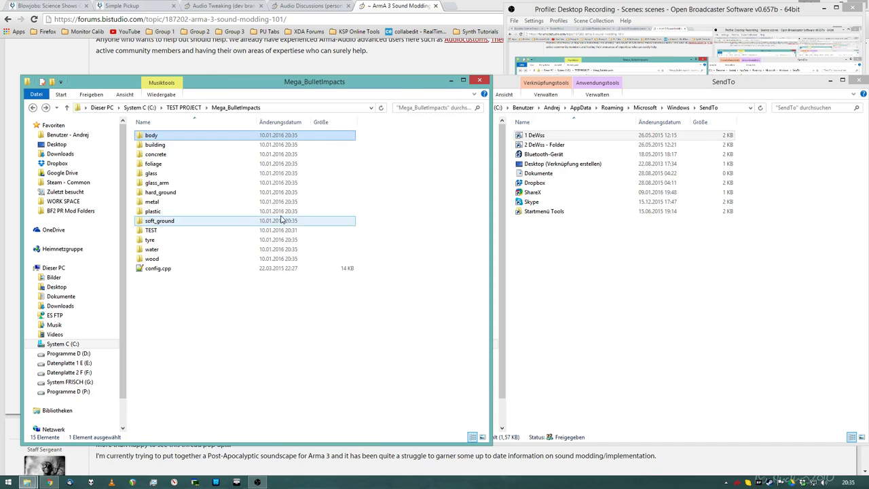
Step: Open the tyre folder and confirm its eight tyre_*.wss files
double_click(151, 202)
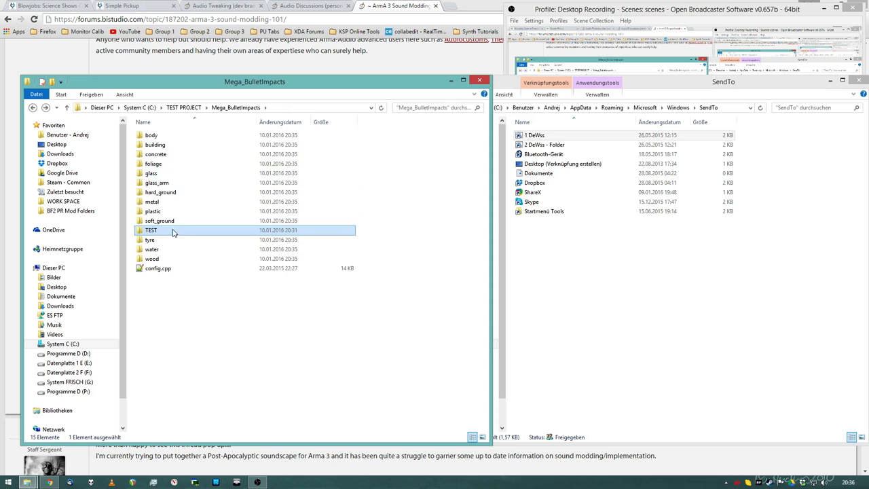
double_click(150, 239)
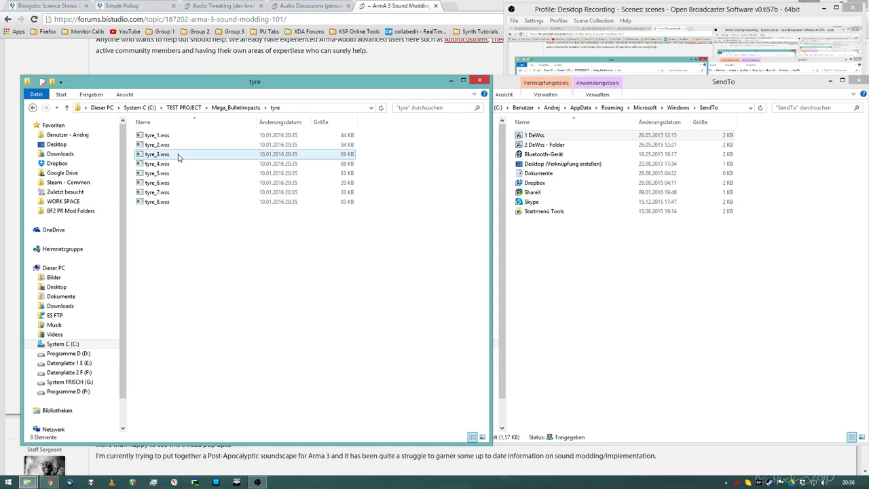
mouse_move(189, 173)
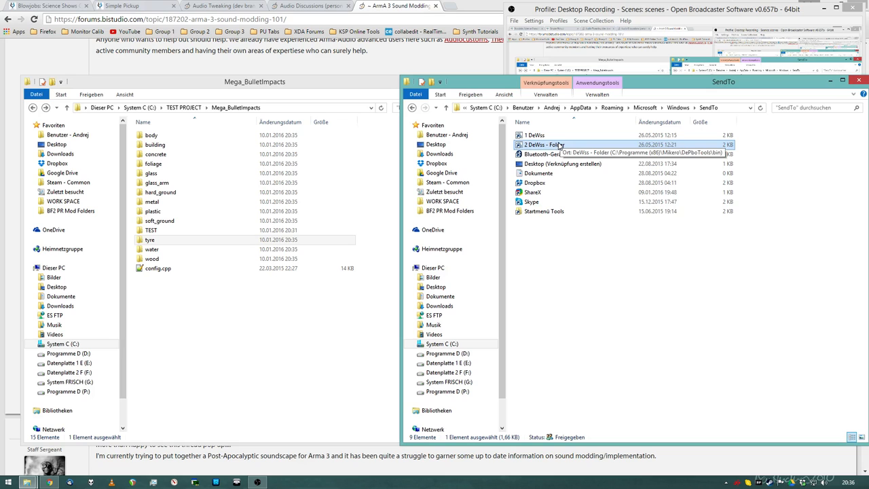
Step: Review the Mega_BulletImpacts properties (111 files, 14 folders) and close the Properties window
click(161, 192)
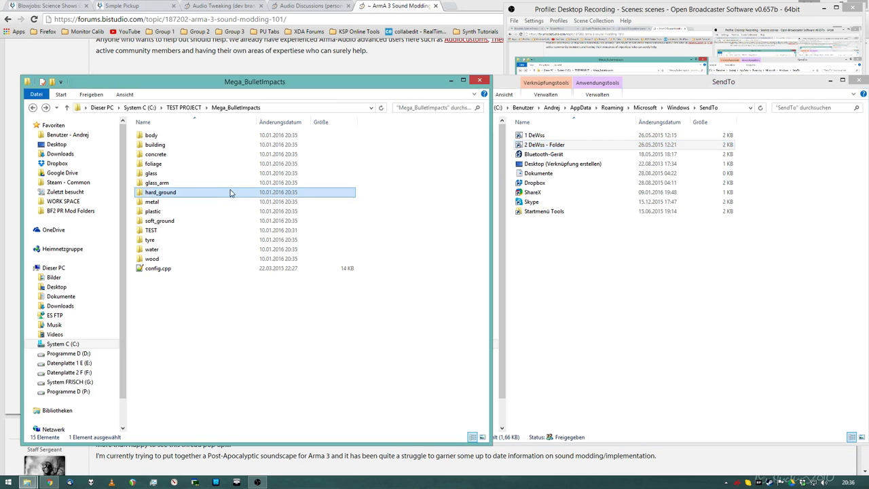
mouse_move(229, 192)
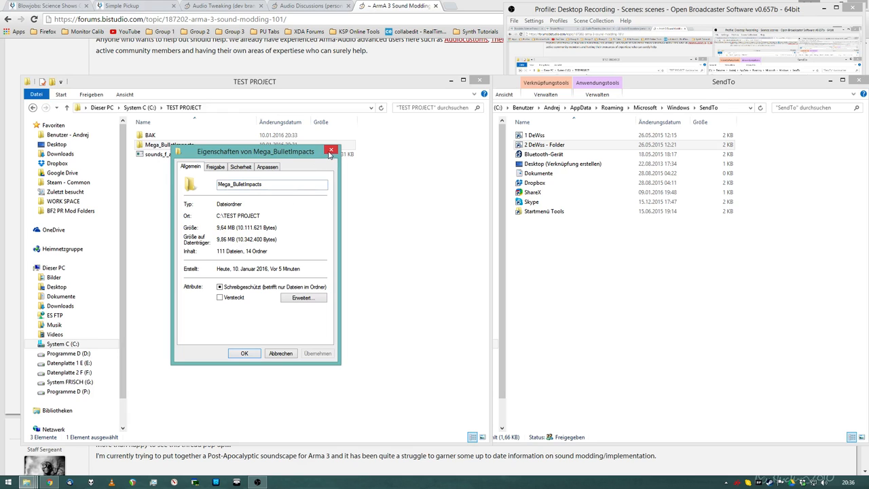
click(331, 150)
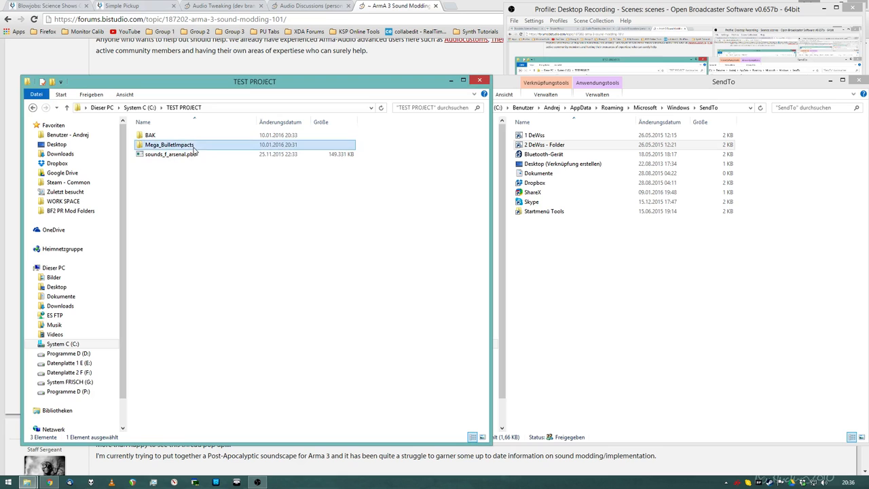
mouse_move(289, 239)
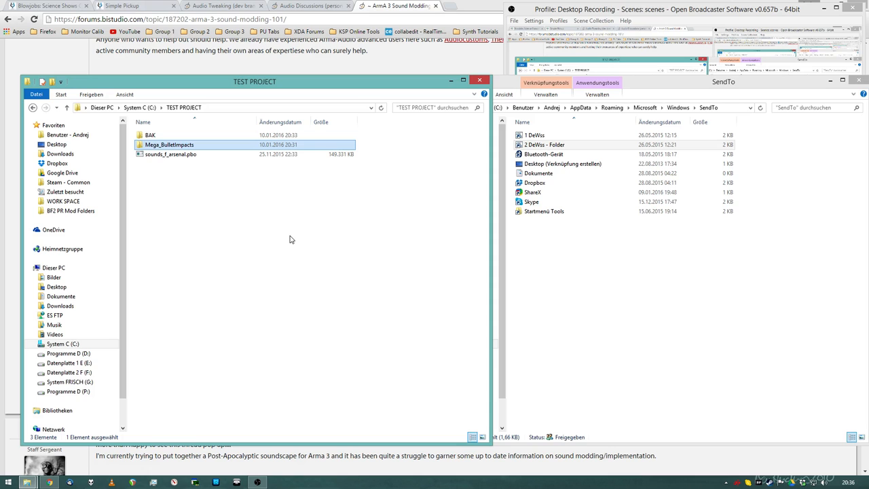
mouse_move(200, 146)
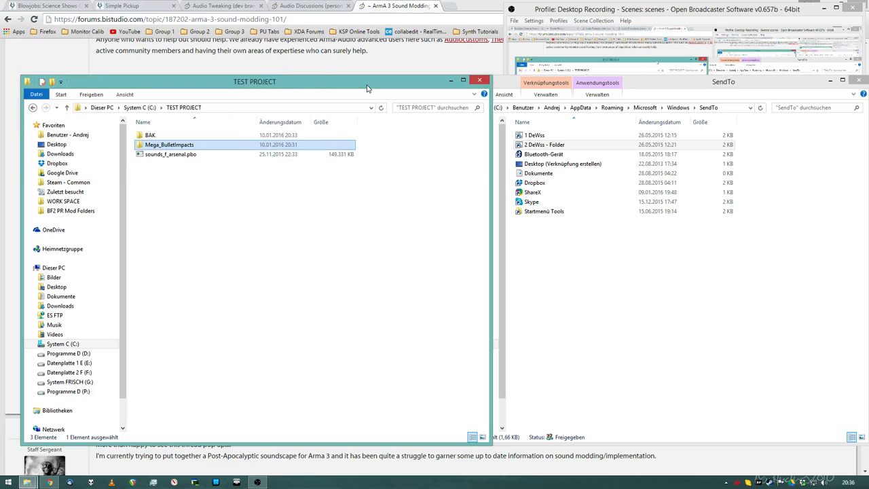
Step: Open the concrete sound folder, select a converted WAV file, and type 'wss'
double_click(169, 145)
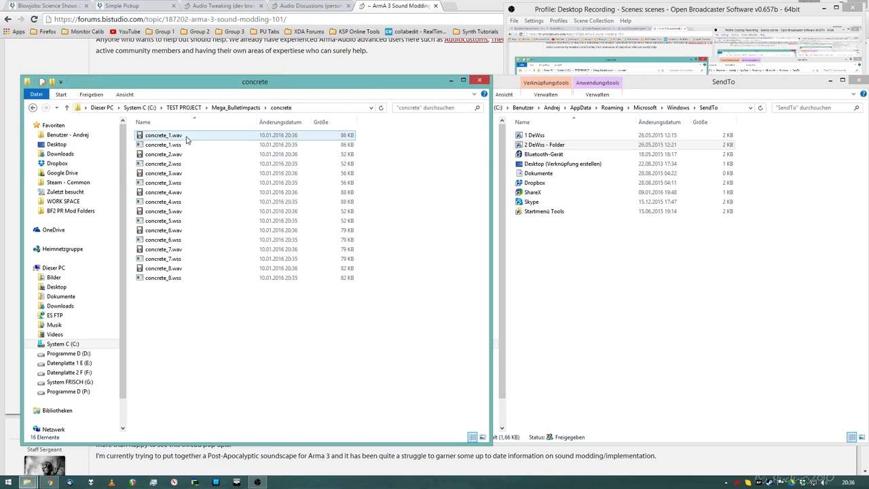
click(163, 192)
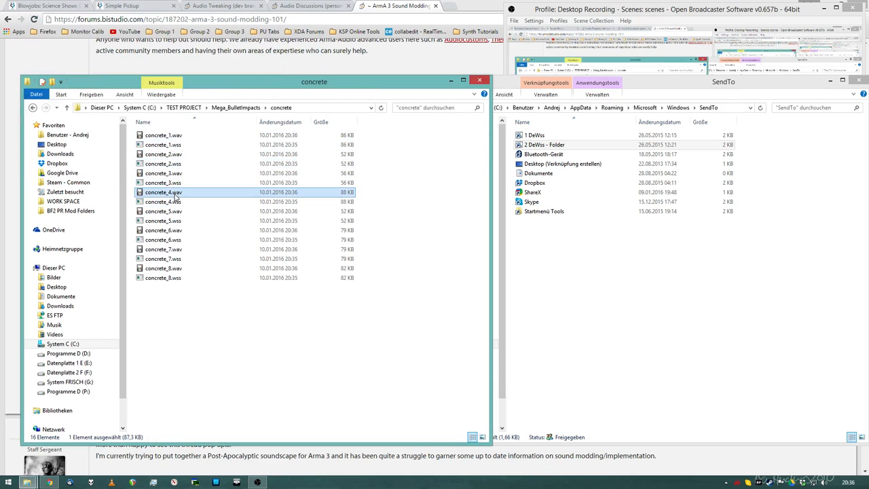
text(wss)
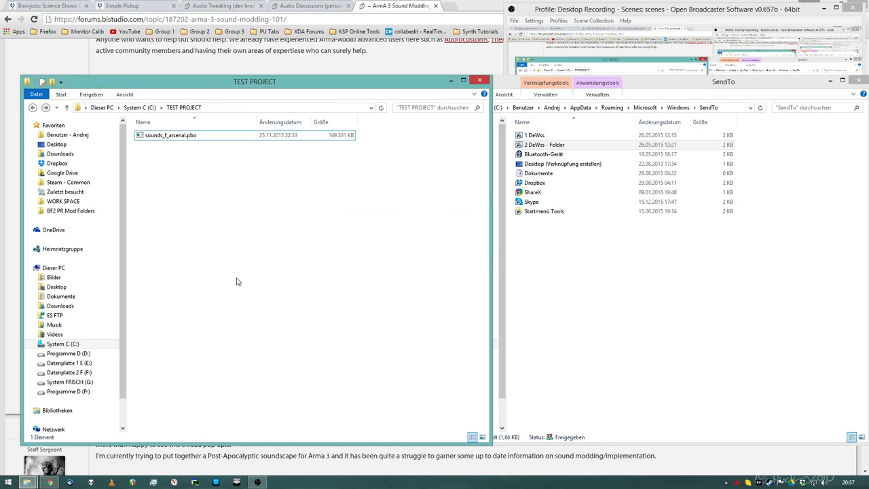
click(169, 135)
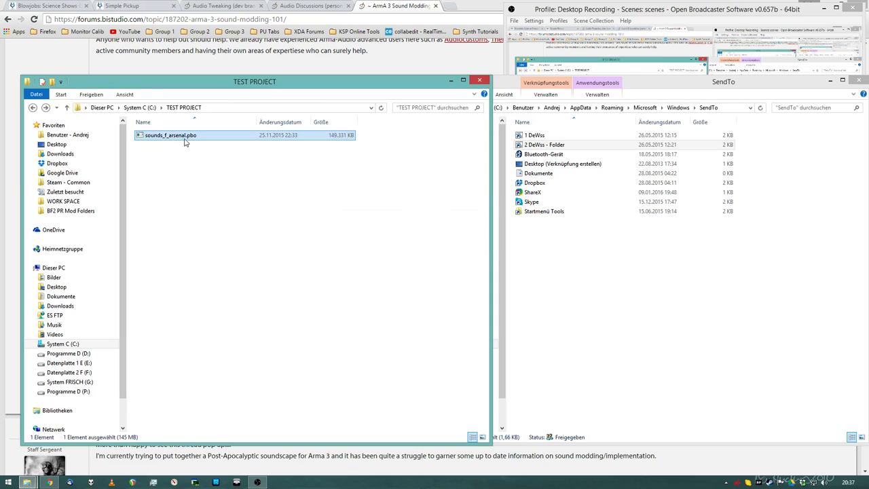
mouse_move(228, 201)
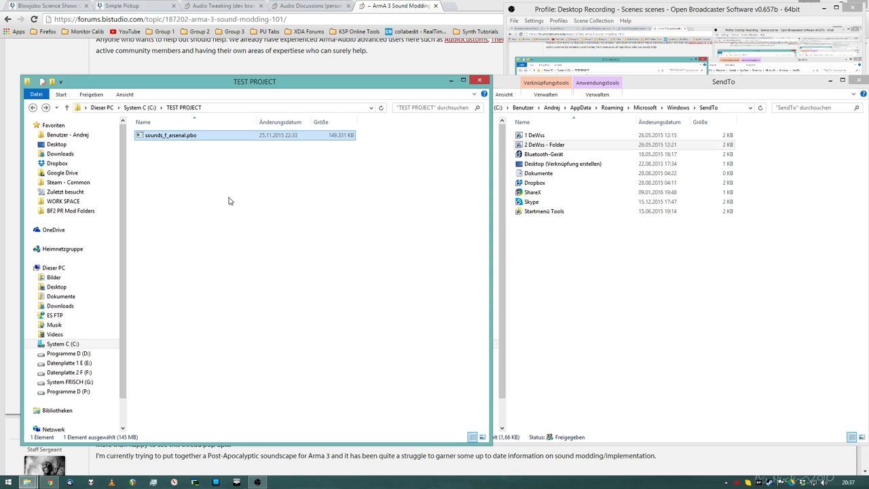
double_click(170, 134)
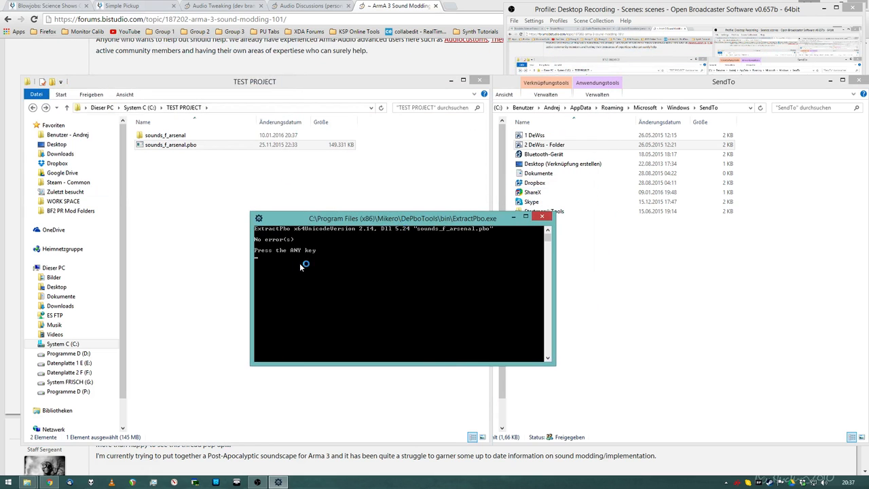
mouse_move(315, 265)
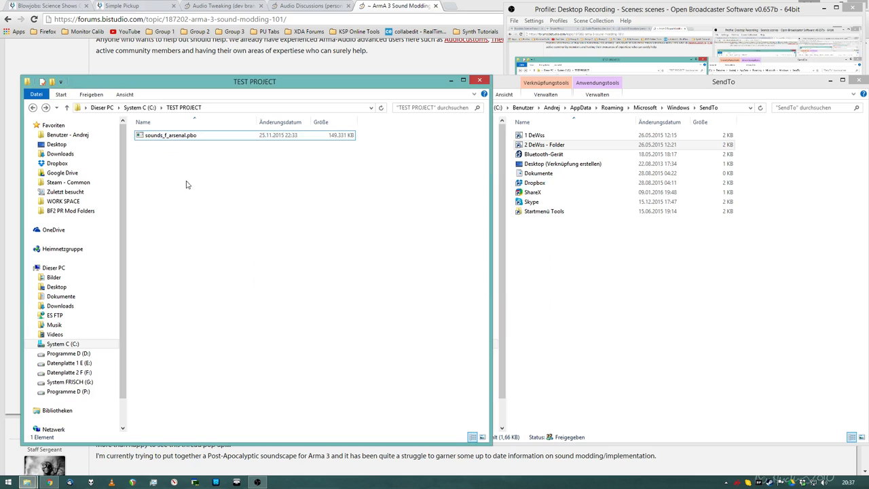
Step: Open sounds_f_arsenal.pbo with the extraction batch file from Programme (x86)\Mikero\DePboTools
right_click(169, 135)
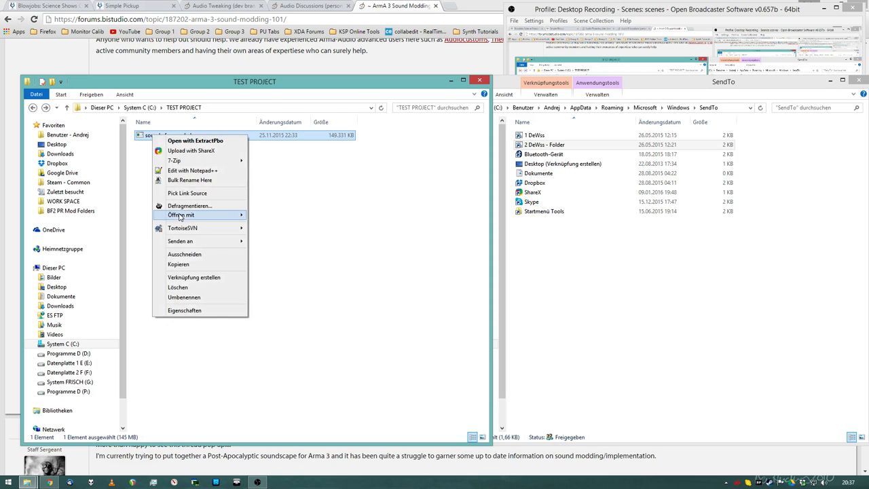
click(181, 215)
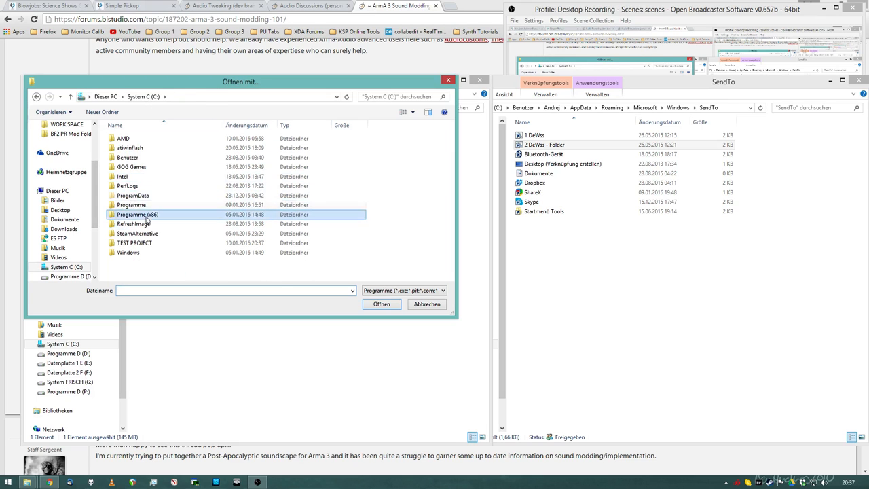
double_click(137, 214)
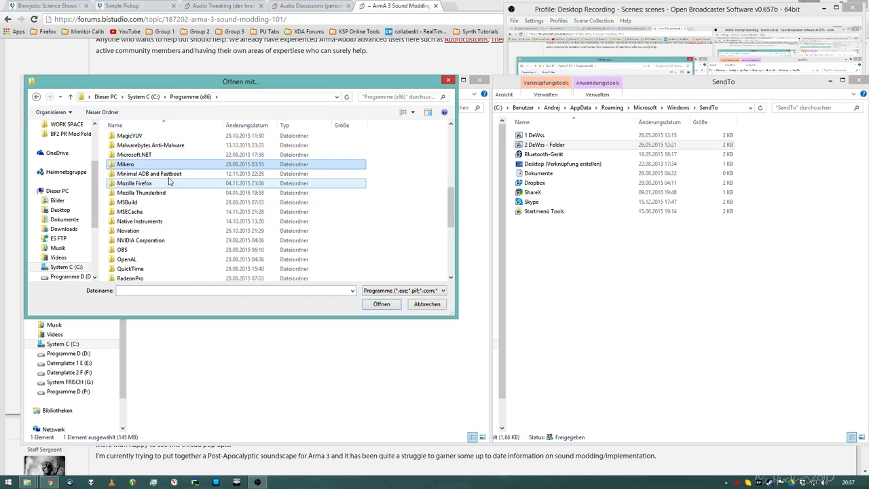
double_click(125, 164)
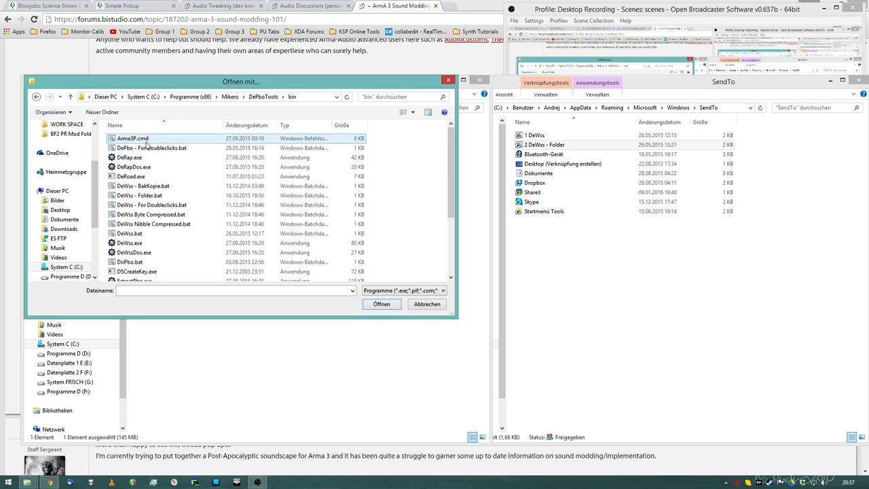
click(150, 147)
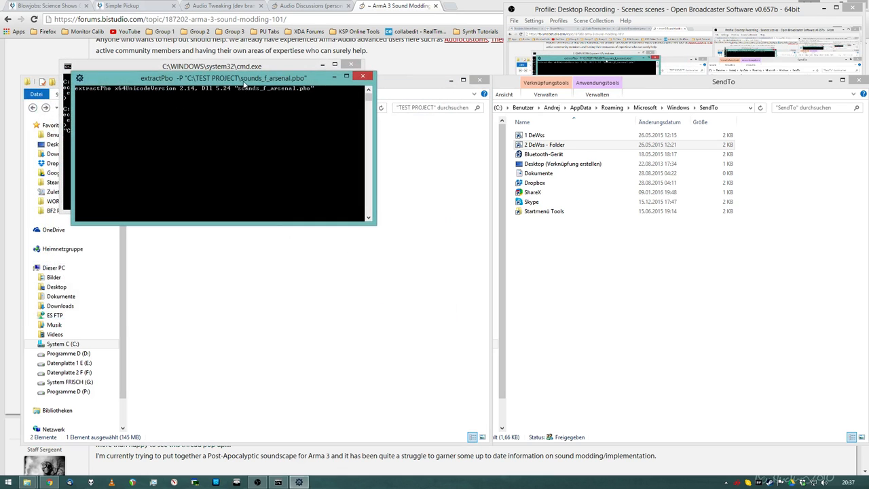
mouse_move(391, 216)
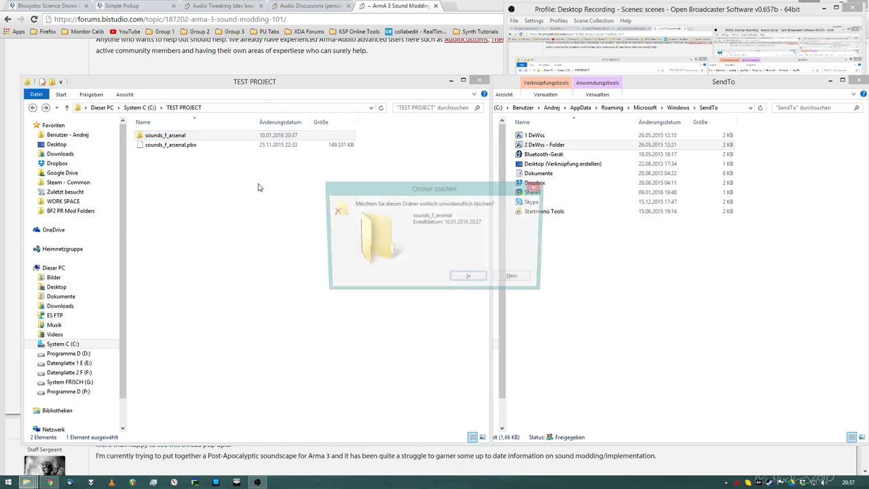
Step: Browse sounds_f_arsenal\a3\sounds_f and select the arsenal folder
click(468, 275)
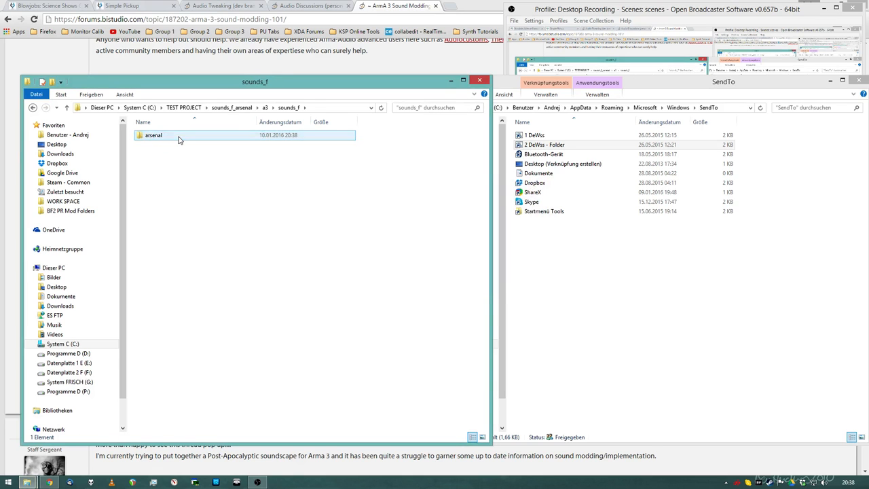
click(154, 135)
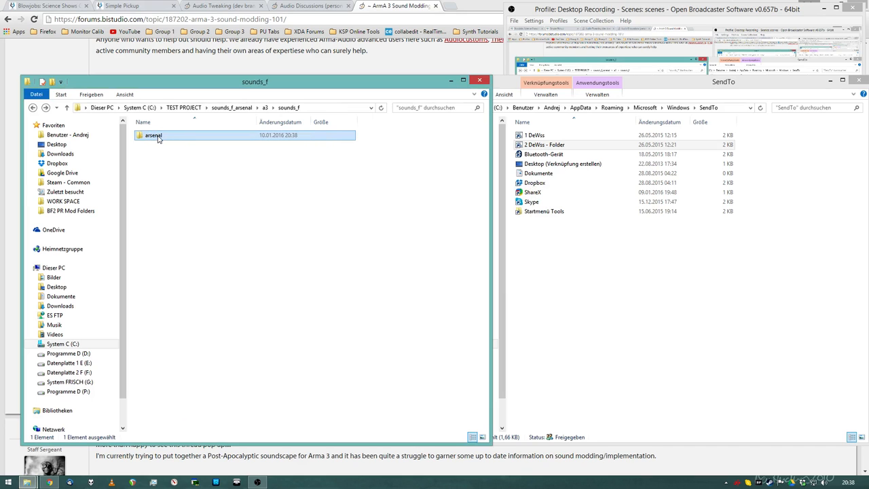
Step: Send the arsenal folder to 2 DeWss - Folder, then check WAV copies in weapons_static\Static_HMG
right_click(152, 135)
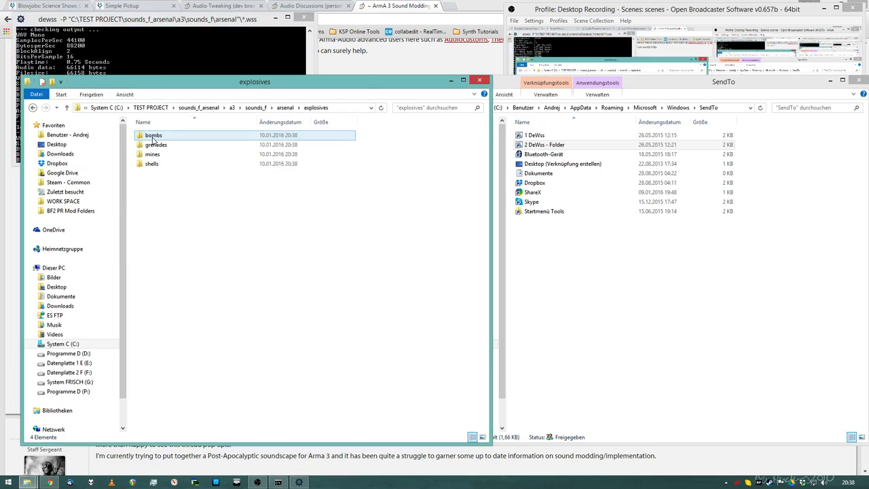
double_click(153, 135)
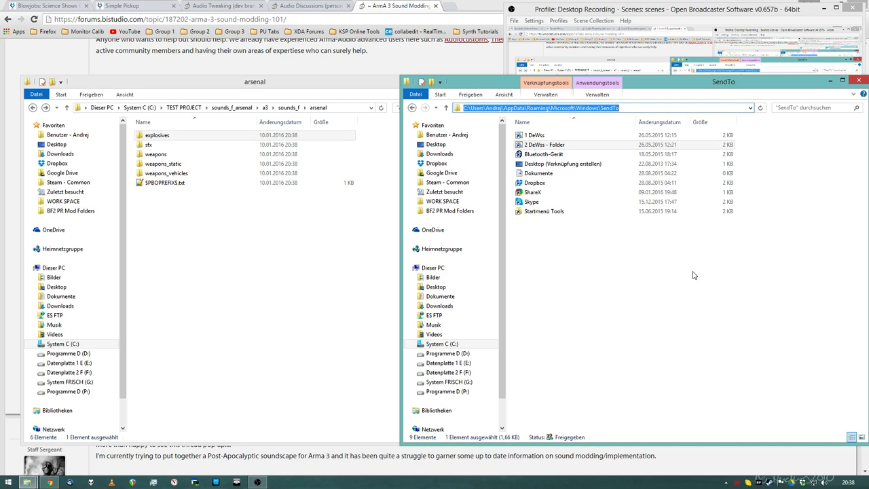
double_click(166, 172)
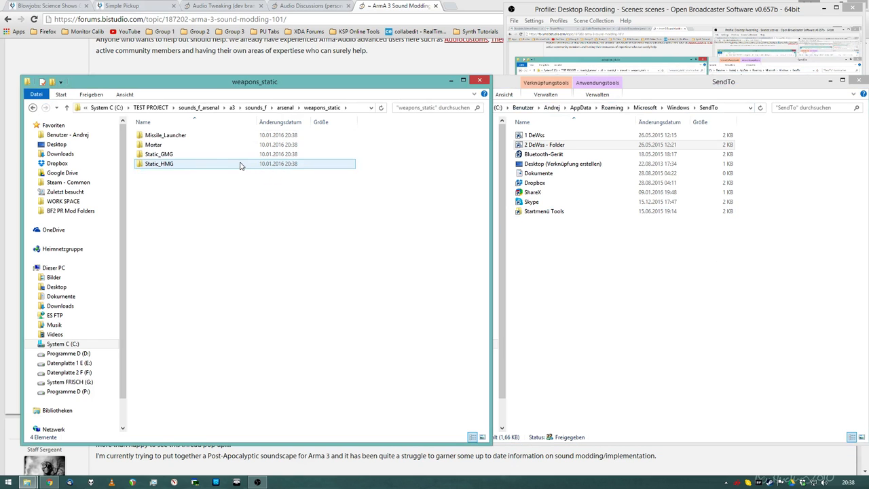
double_click(159, 163)
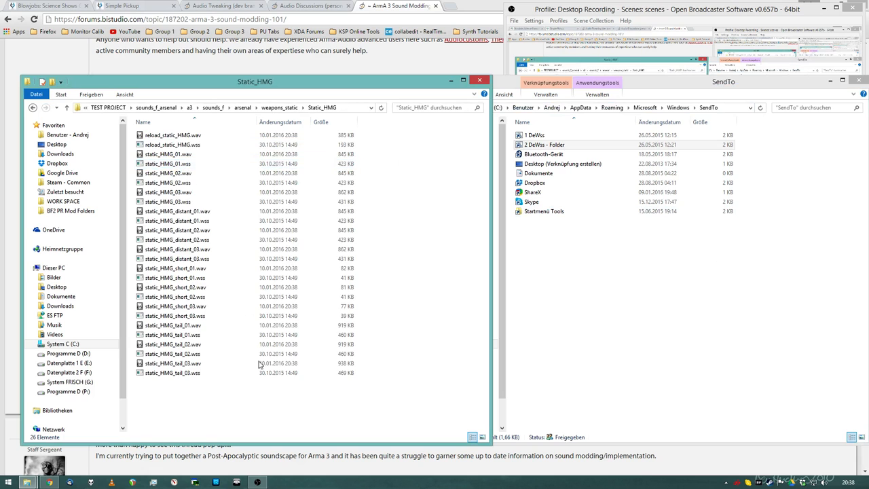